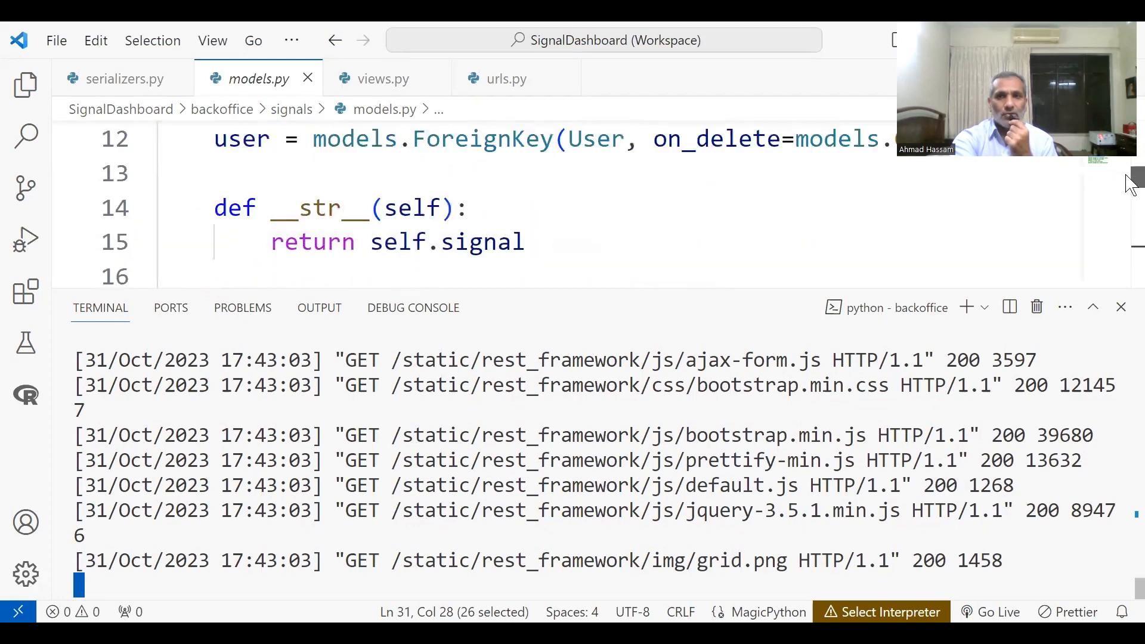
# Step: Review the Signal class fields in models.py, then switch to serializers.py with its SignalSerializer
pyautogui.scroll(3)
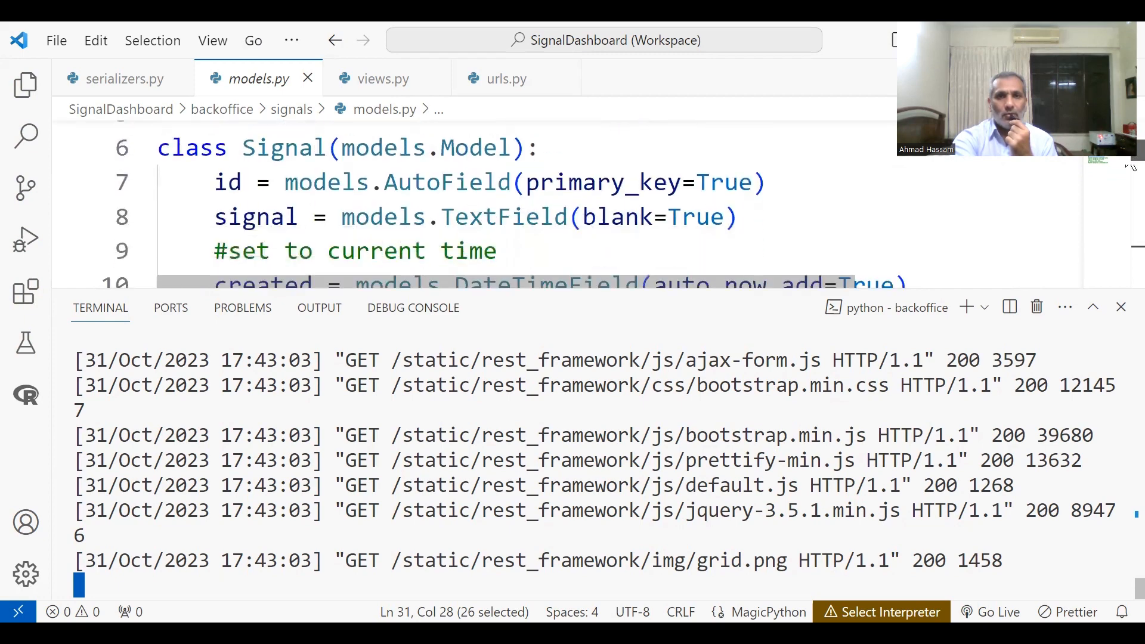
pyautogui.scroll(-3)
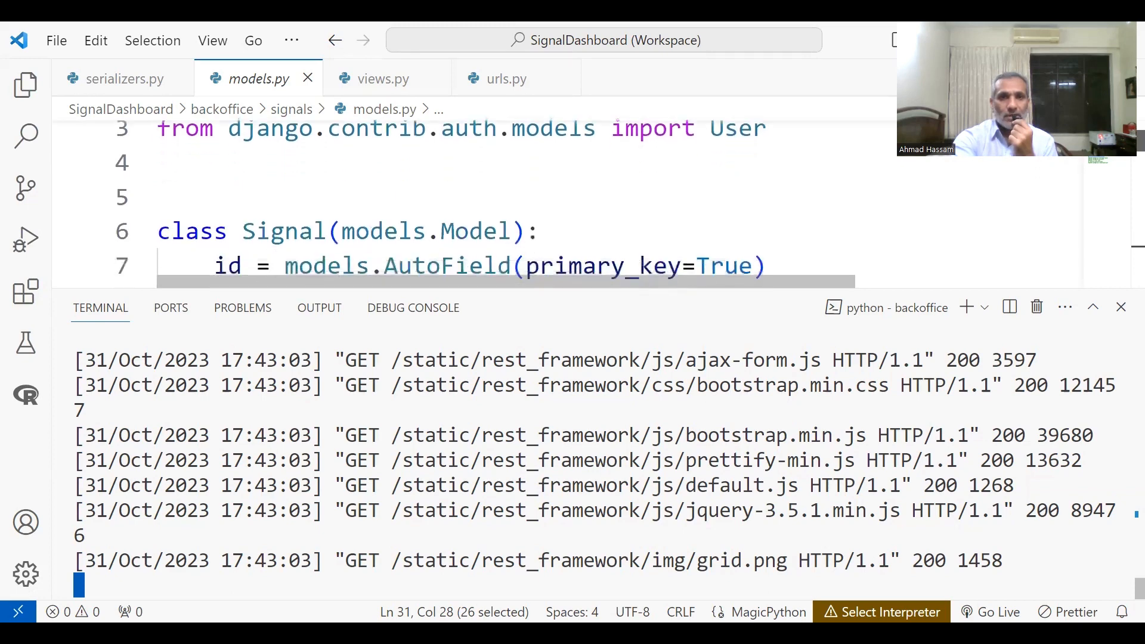
pyautogui.scroll(-3)
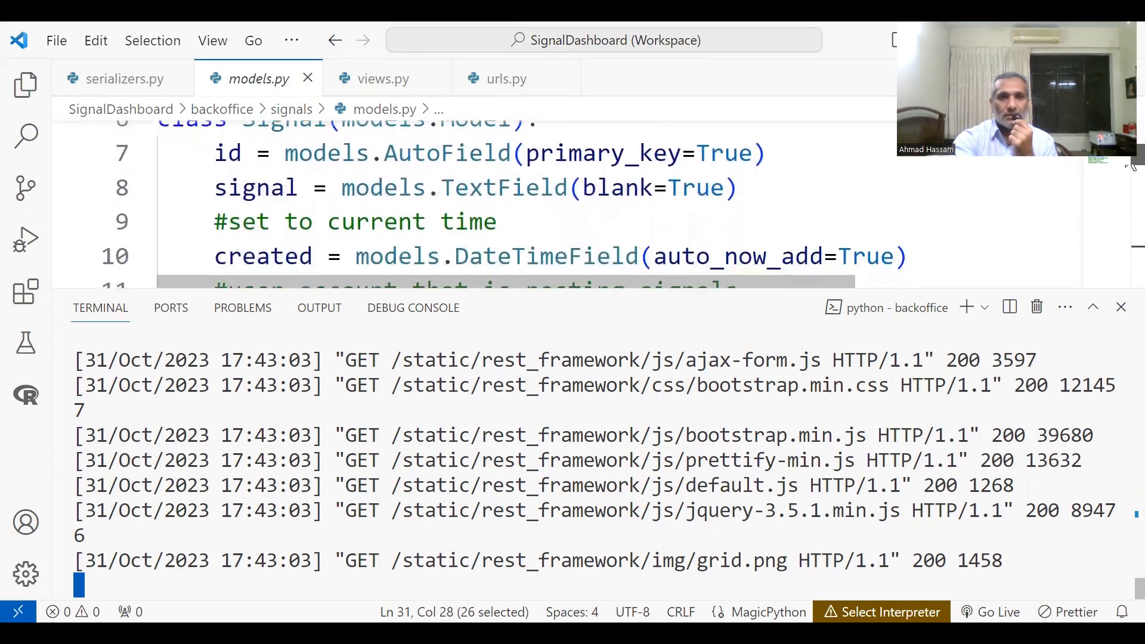
pyautogui.scroll(-3)
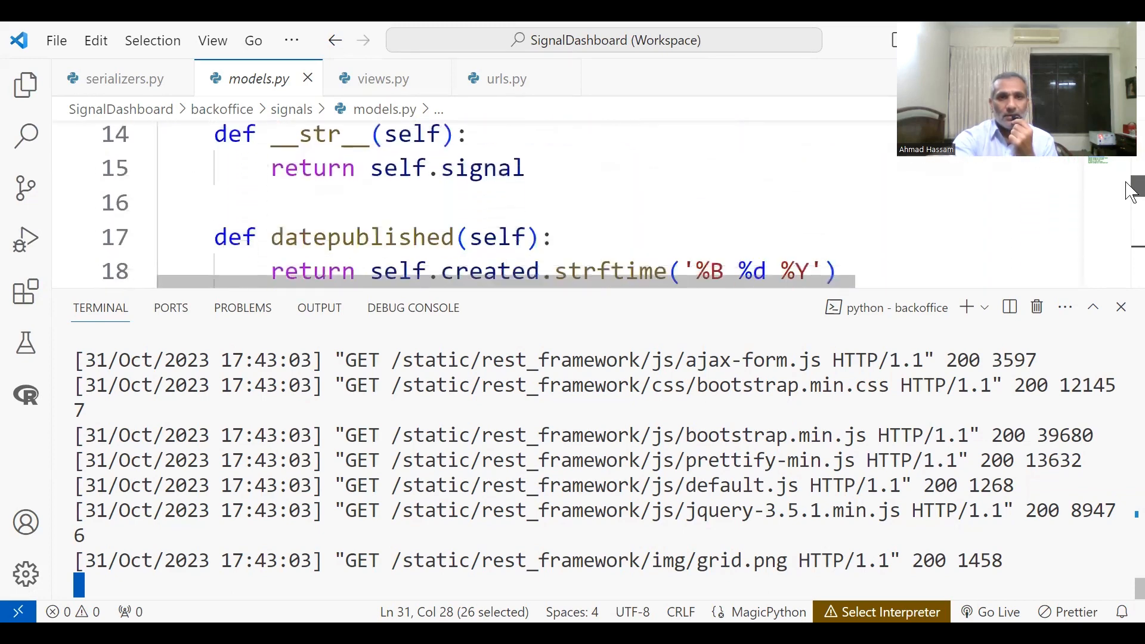
pyautogui.scroll(-3)
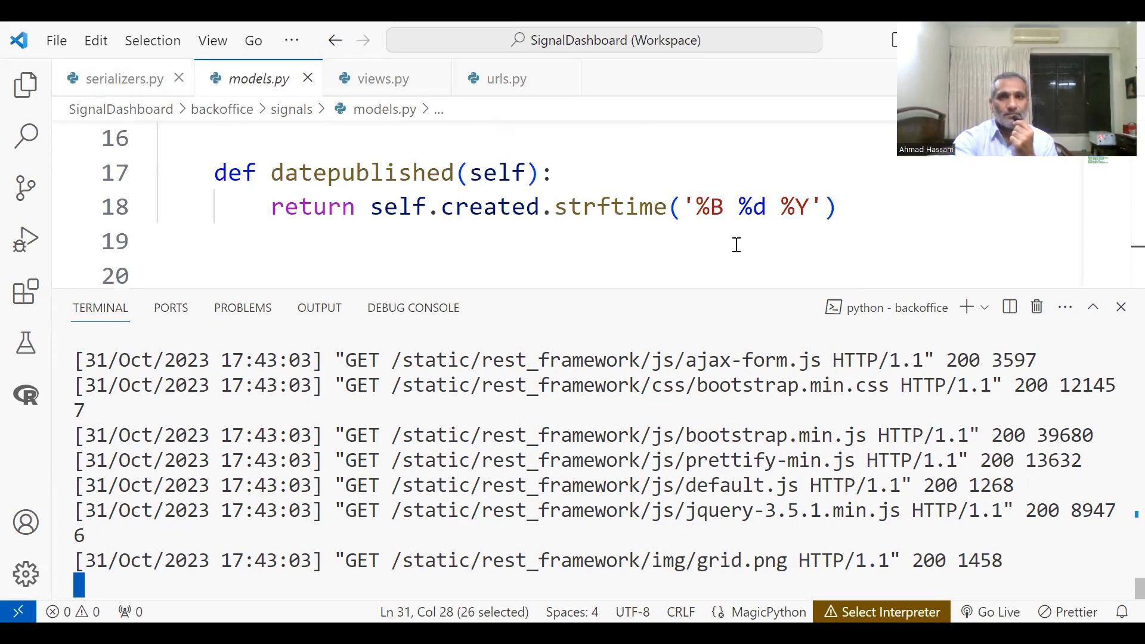
pyautogui.click(124, 78)
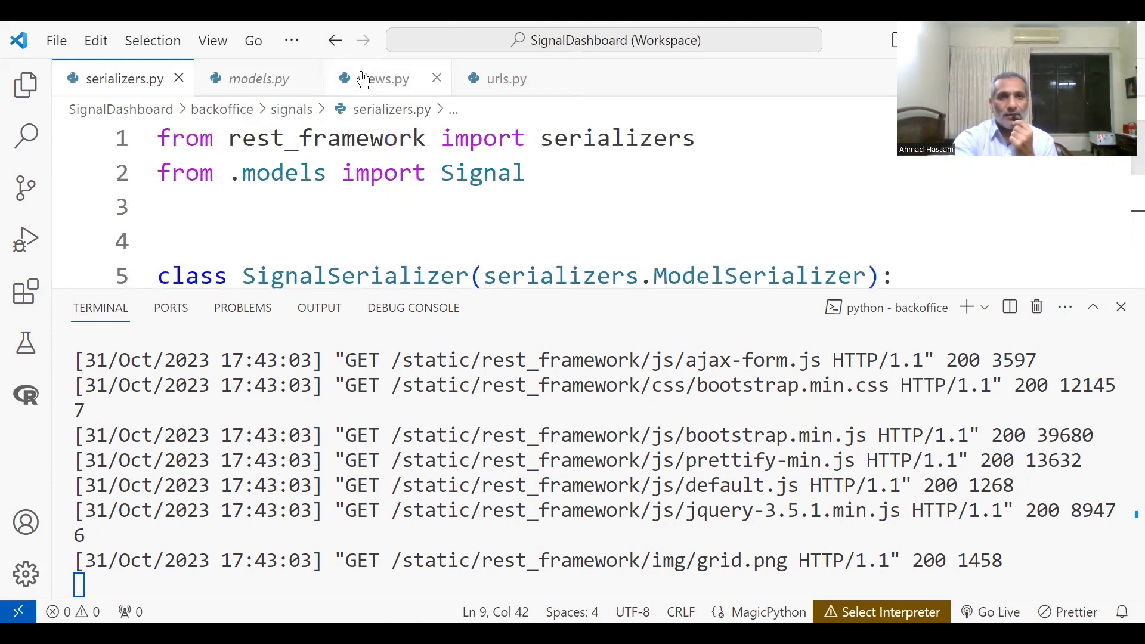
# Step: Show the SignalListView get method in views.py, then its Signal List endpoint in the browser
pyautogui.click(383, 79)
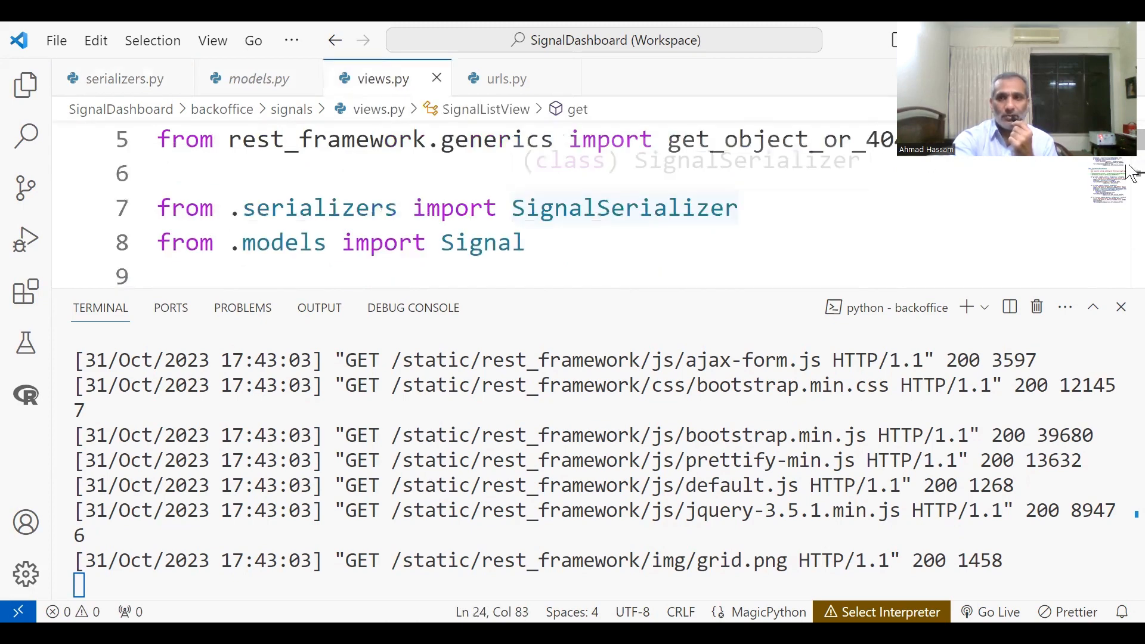
pyautogui.scroll(-3)
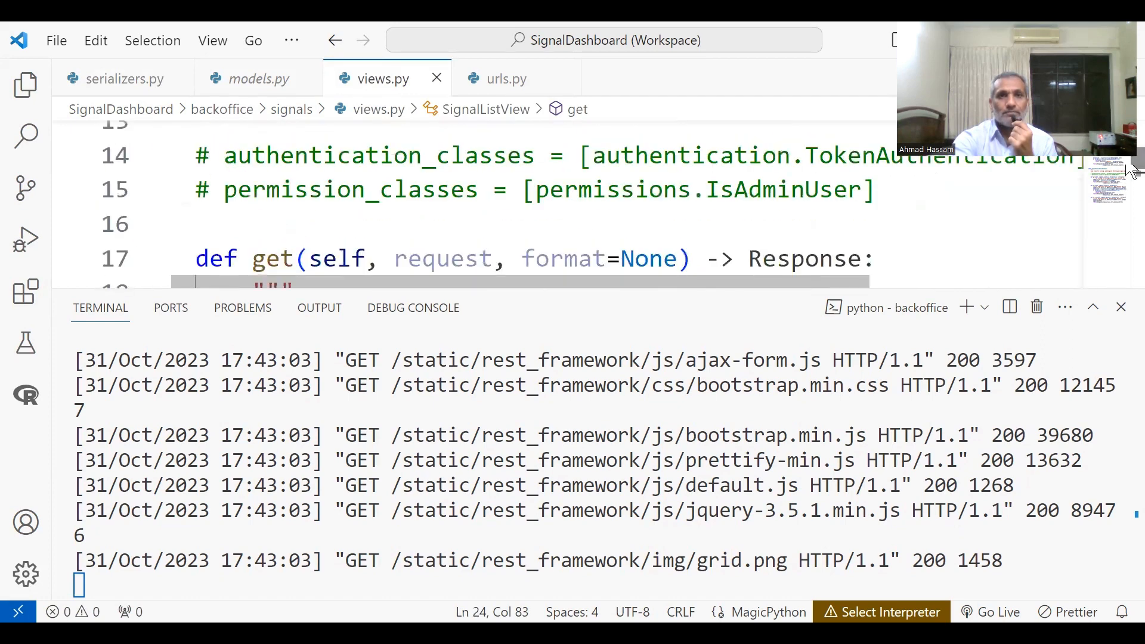
pyautogui.click(505, 79)
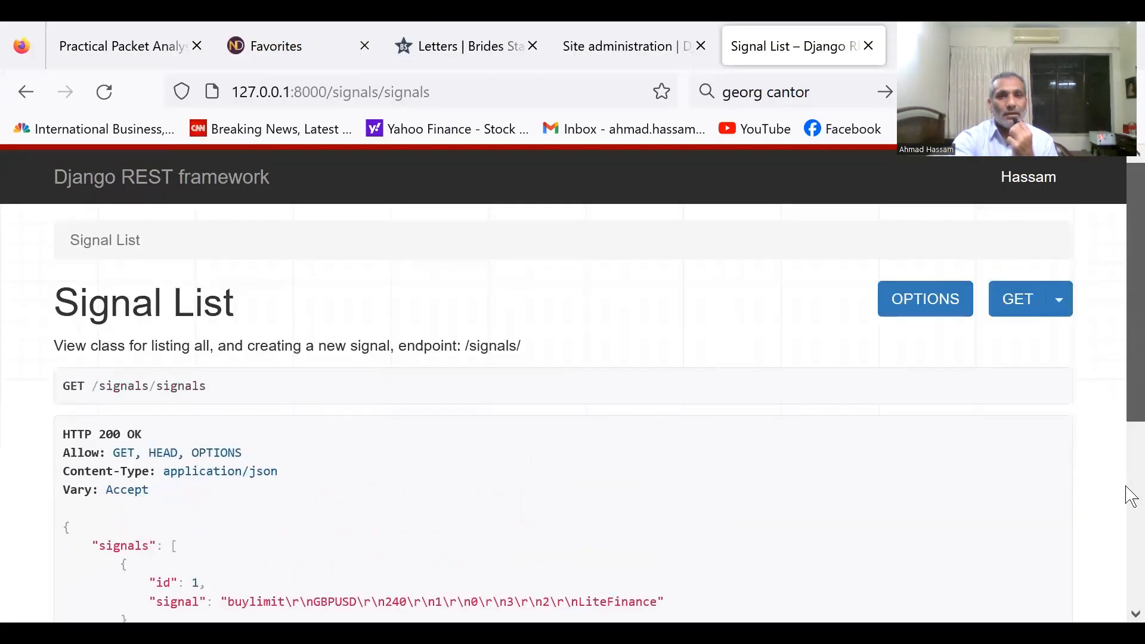
pyautogui.scroll(-3)
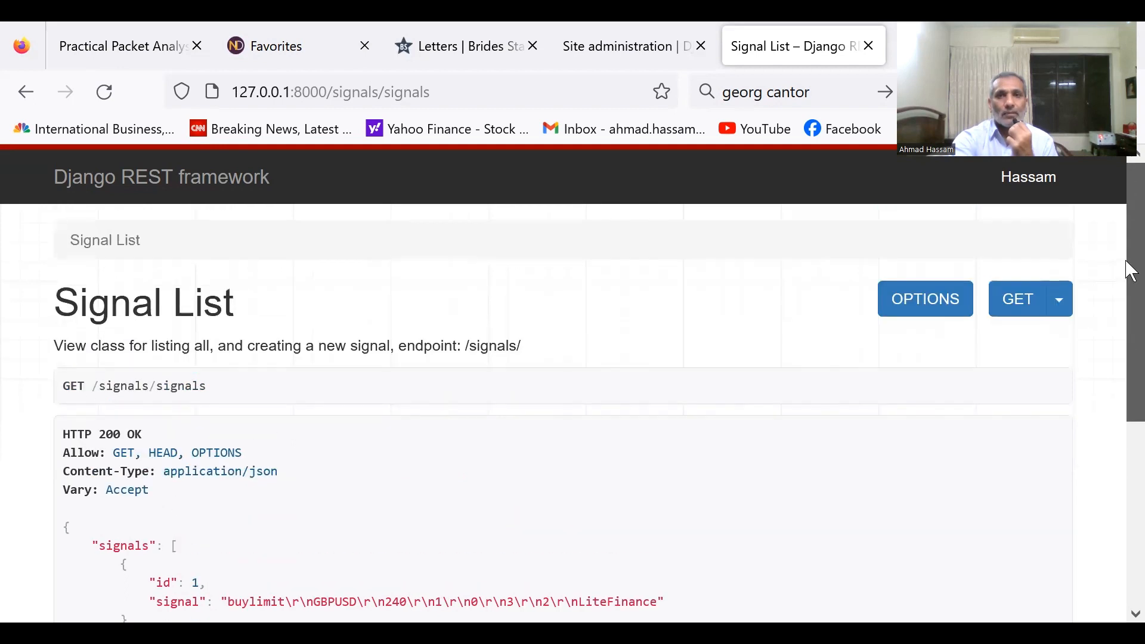
pyautogui.scroll(-3)
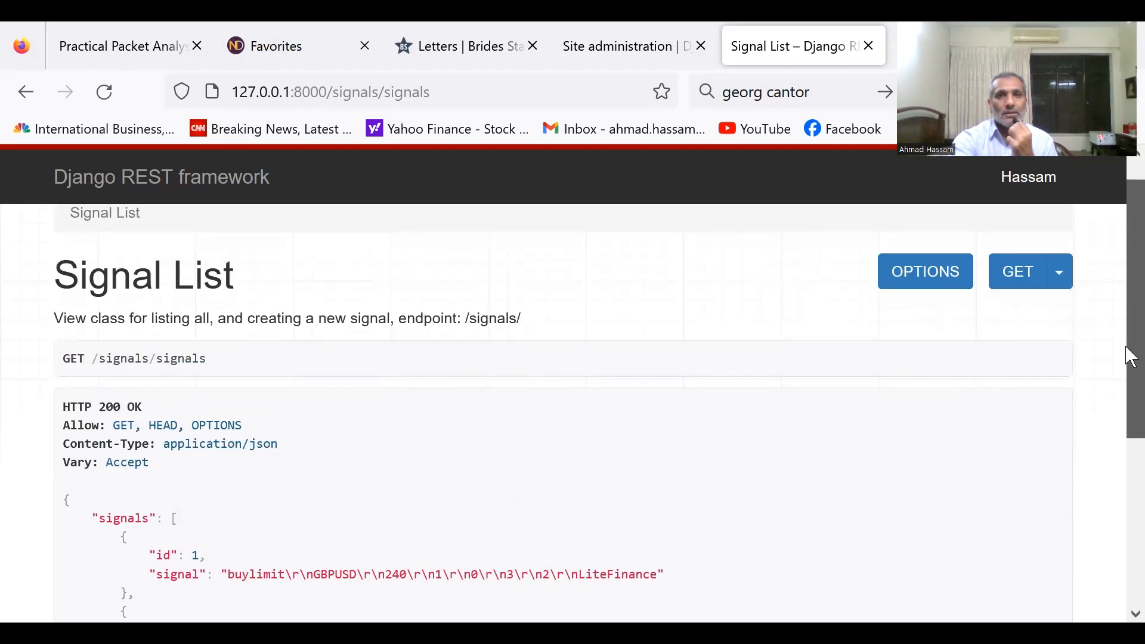
pyautogui.scroll(-3)
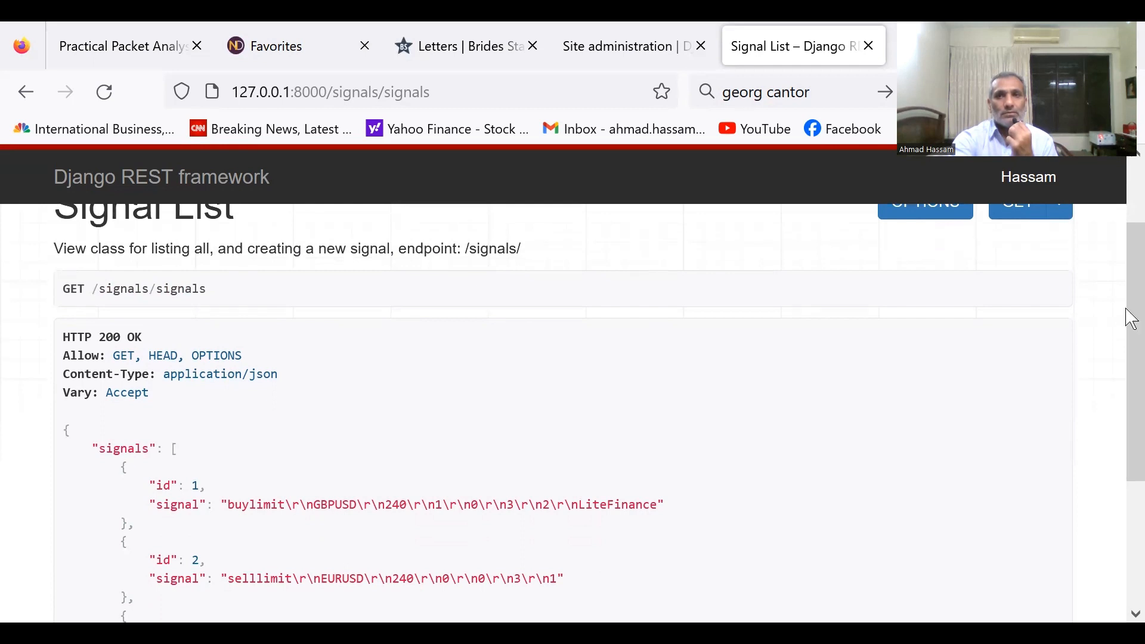
pyautogui.moveTo(630, 60)
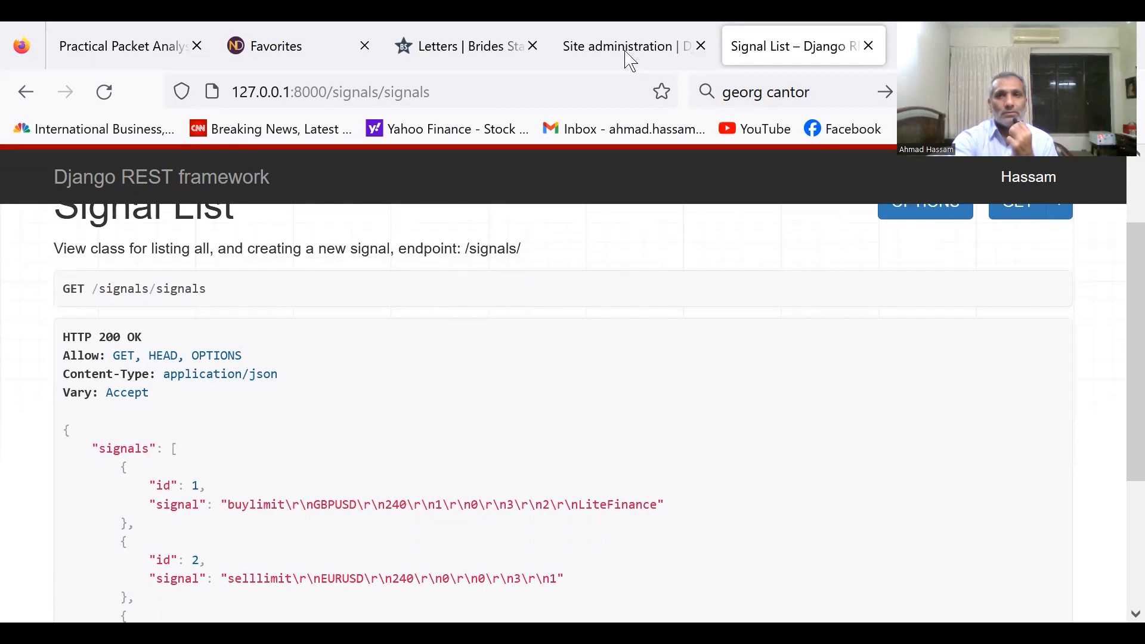
pyautogui.moveTo(641, 136)
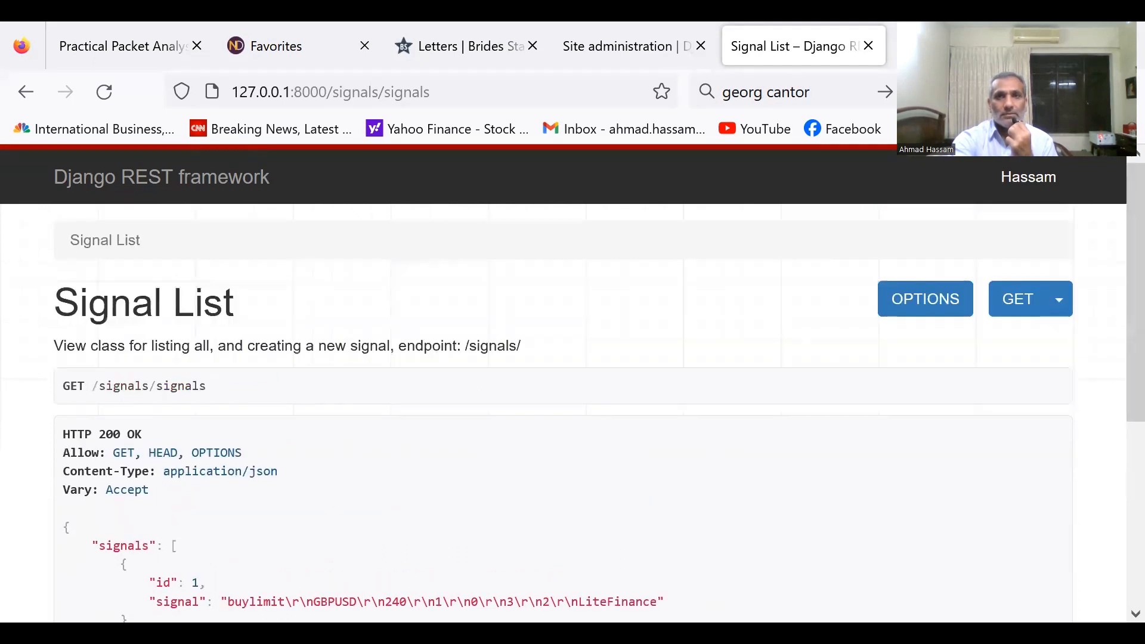
pyautogui.moveTo(890, 123)
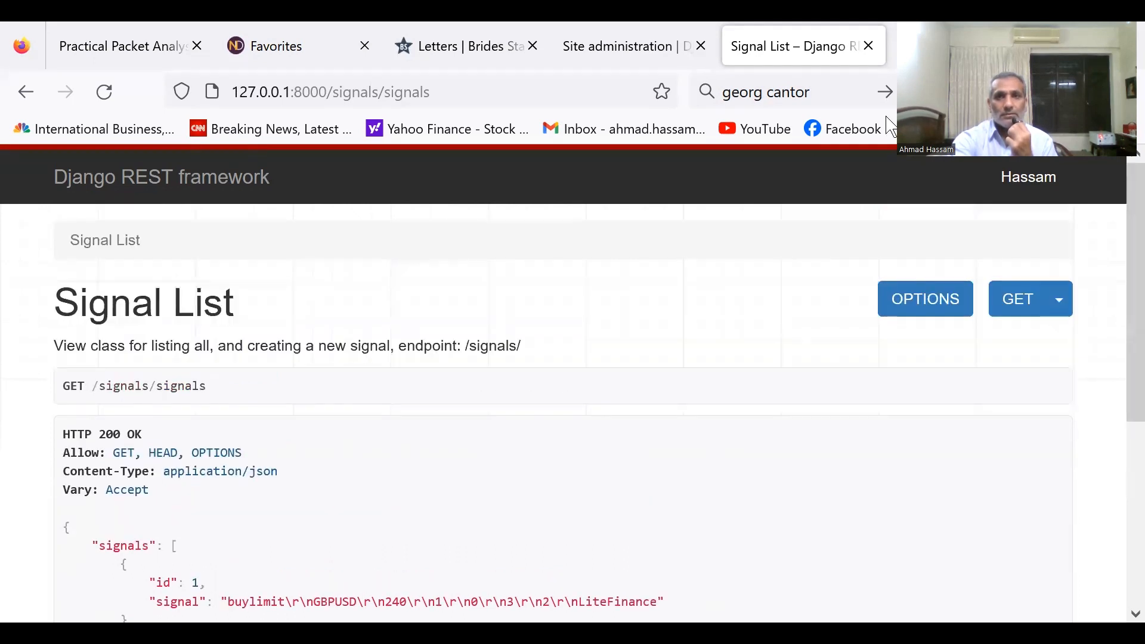
pyautogui.click(619, 45)
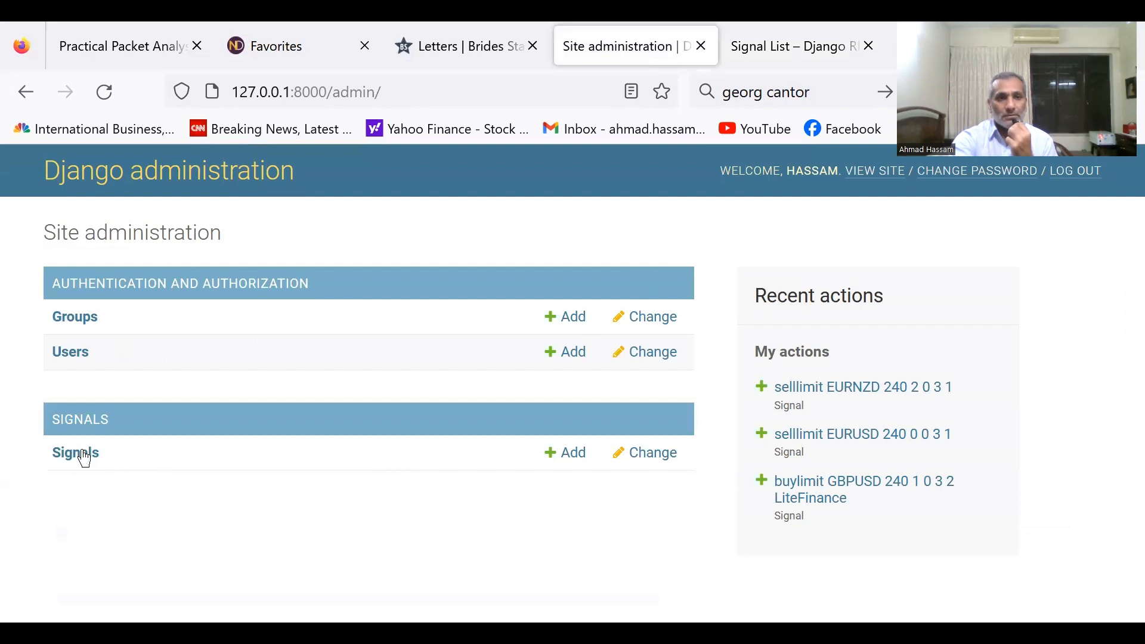
pyautogui.moveTo(75, 453)
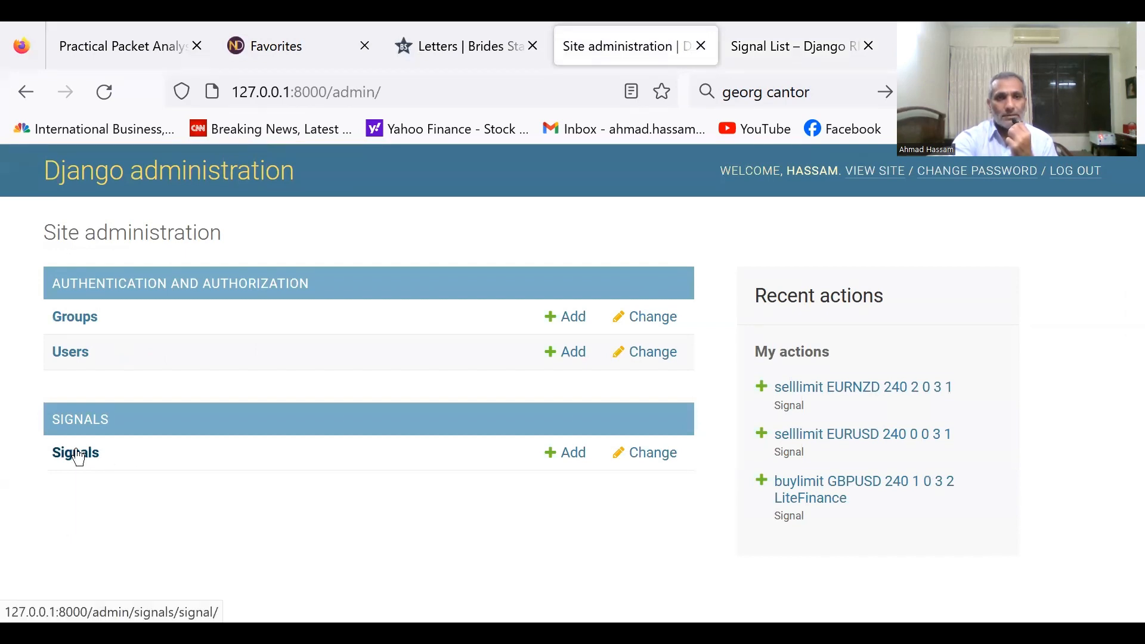
pyautogui.click(75, 452)
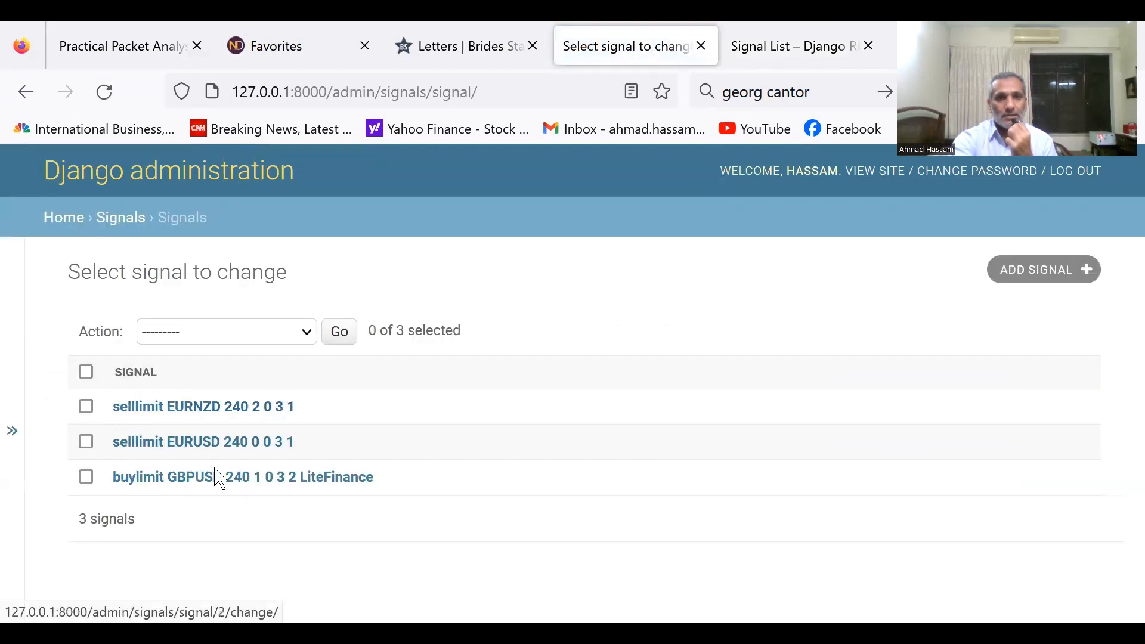
pyautogui.click(242, 477)
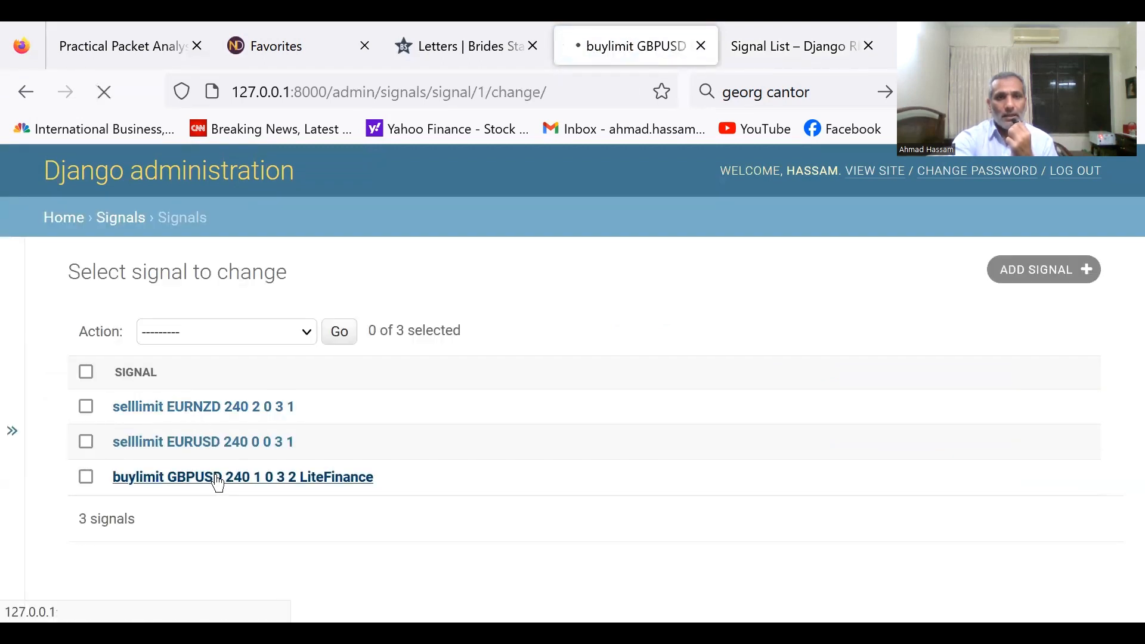
pyautogui.click(242, 477)
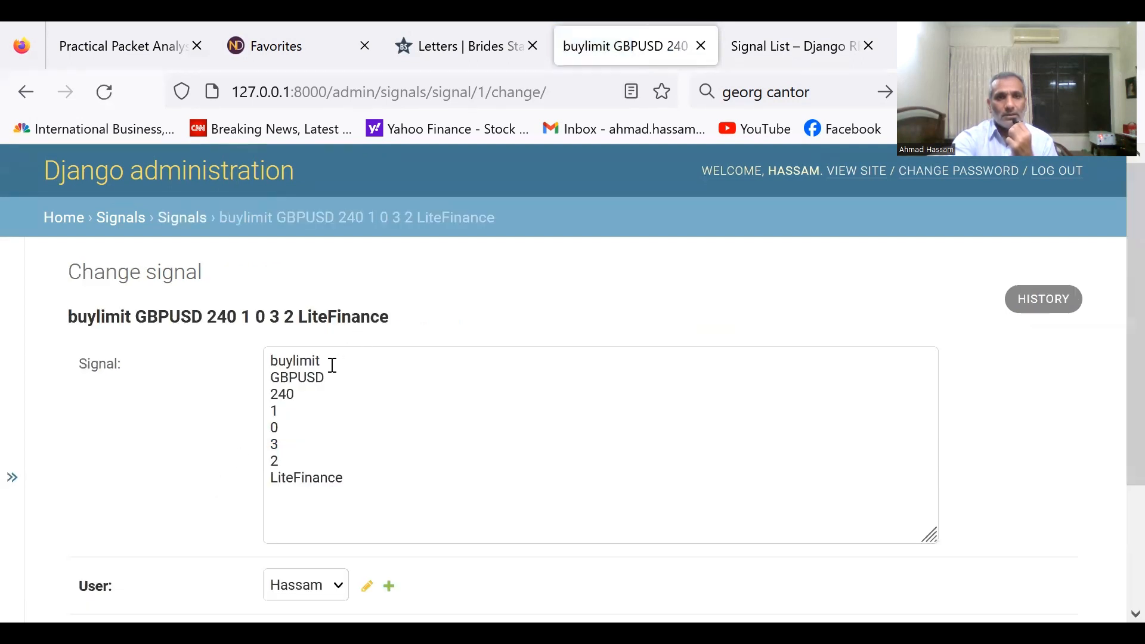
pyautogui.moveTo(305, 393)
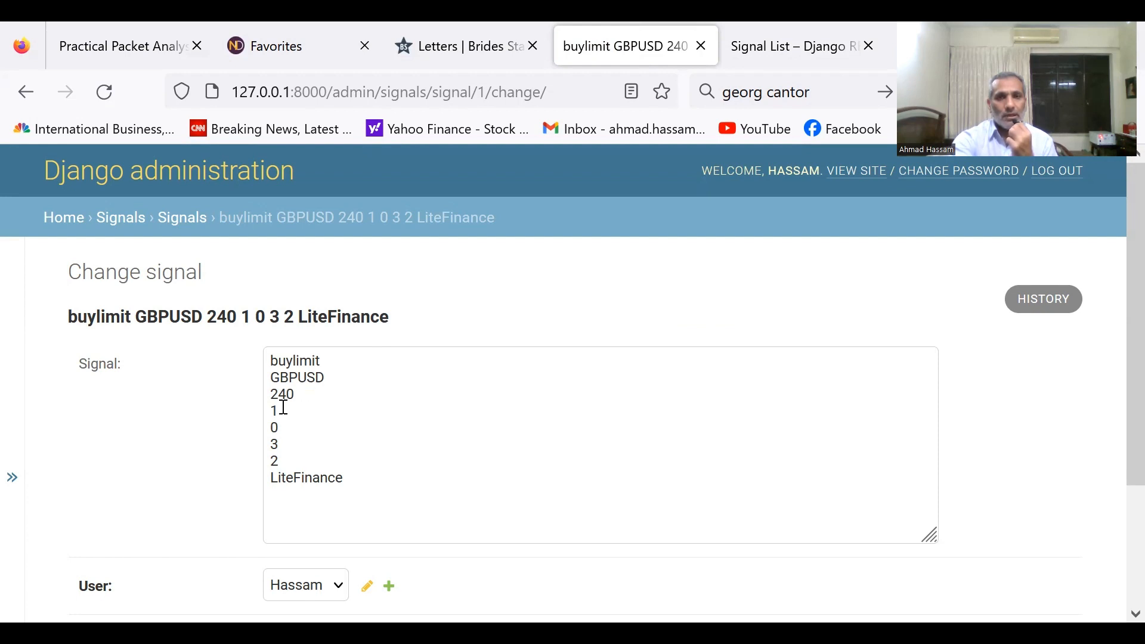
pyautogui.moveTo(284, 427)
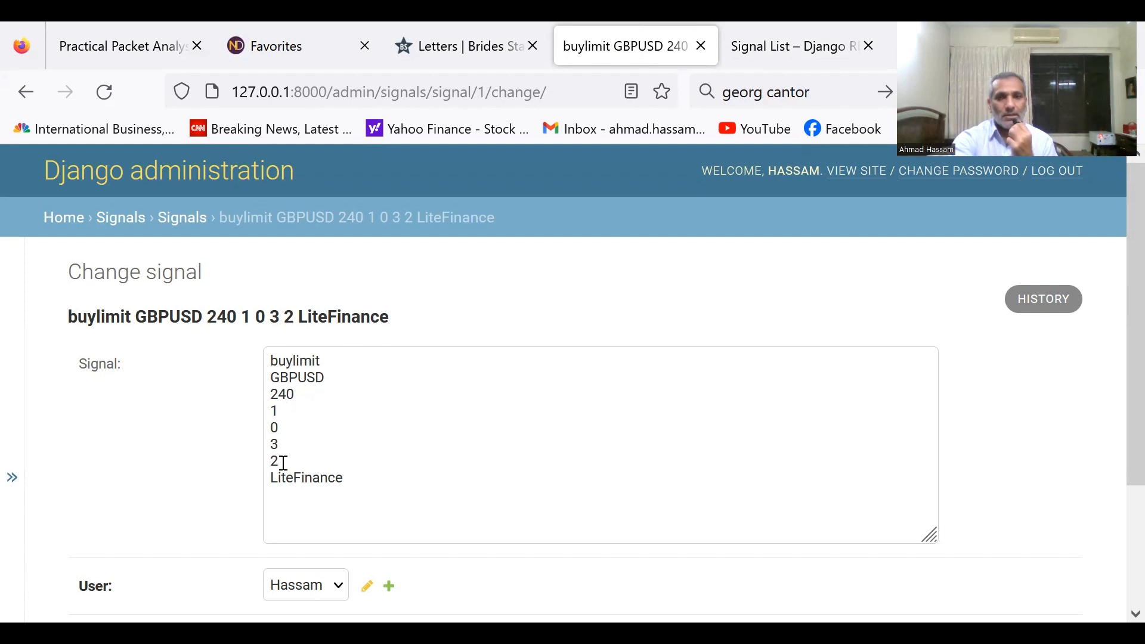
pyautogui.moveTo(357, 477)
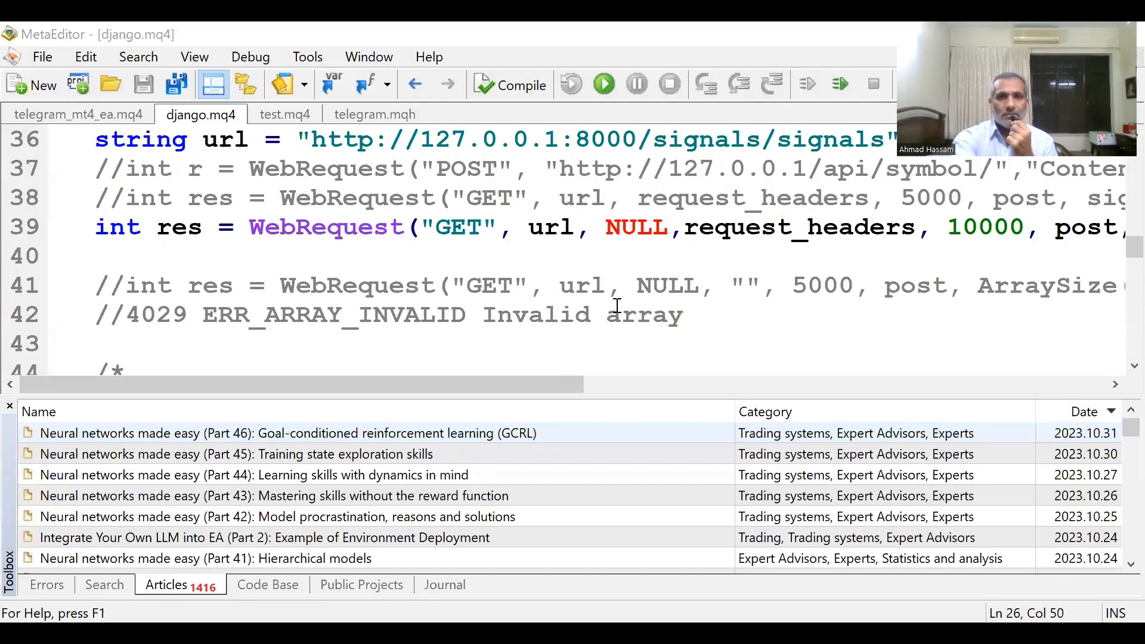
pyautogui.moveTo(632, 285)
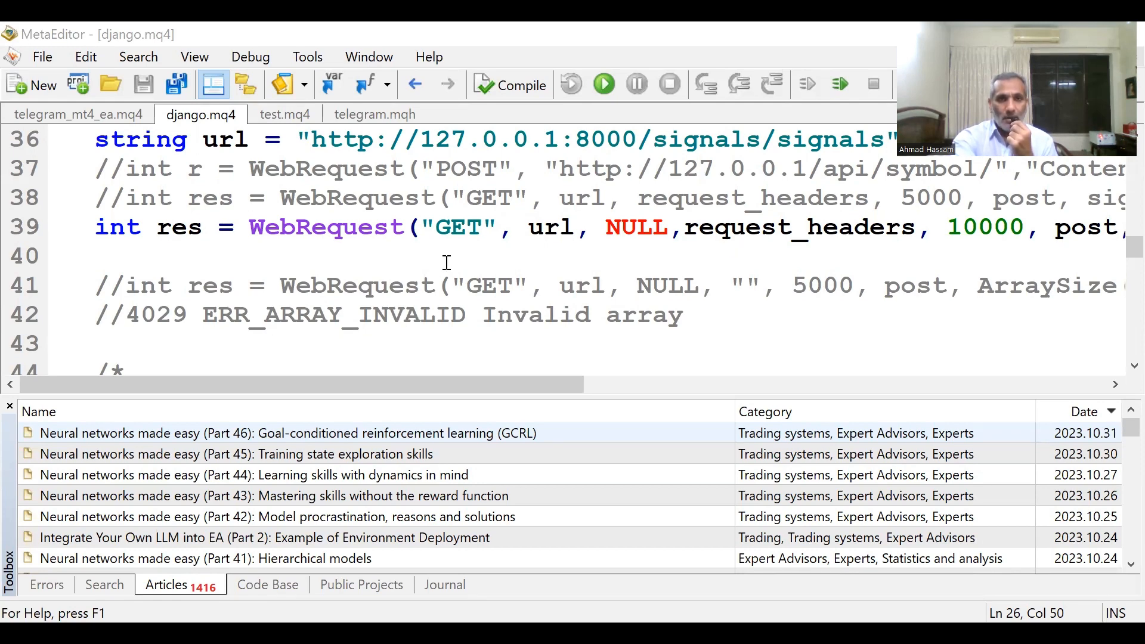
# Step: Show the telegram_to_mt4 function's Telegram WebRequest in telegram_mt4_ea.mq4, then return to django.mq4
pyautogui.click(77, 115)
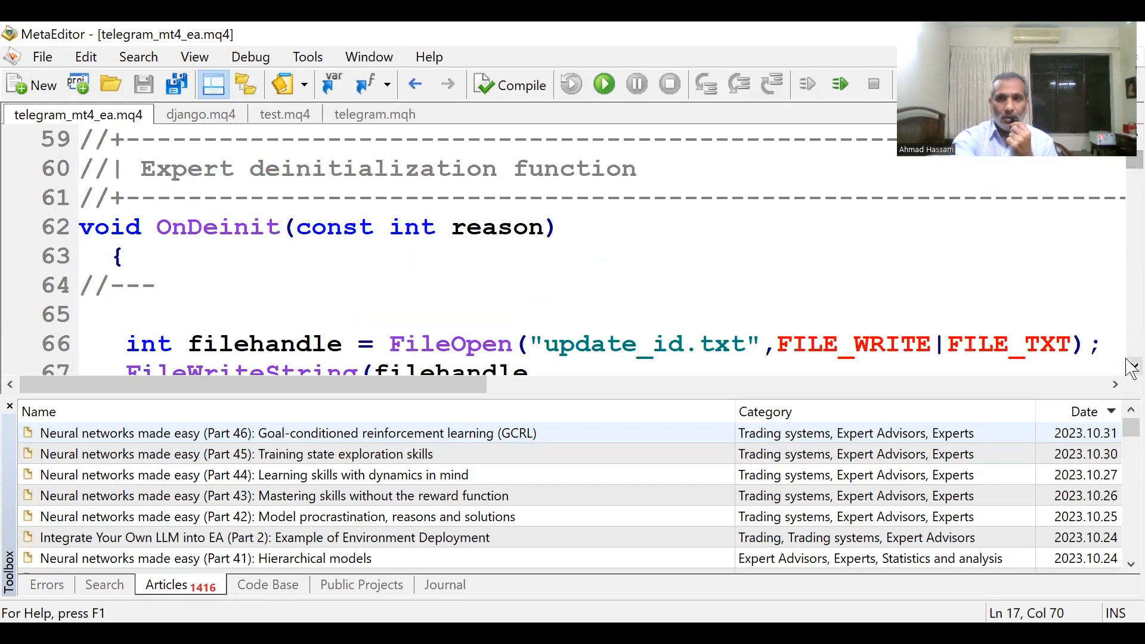
pyautogui.scroll(-3)
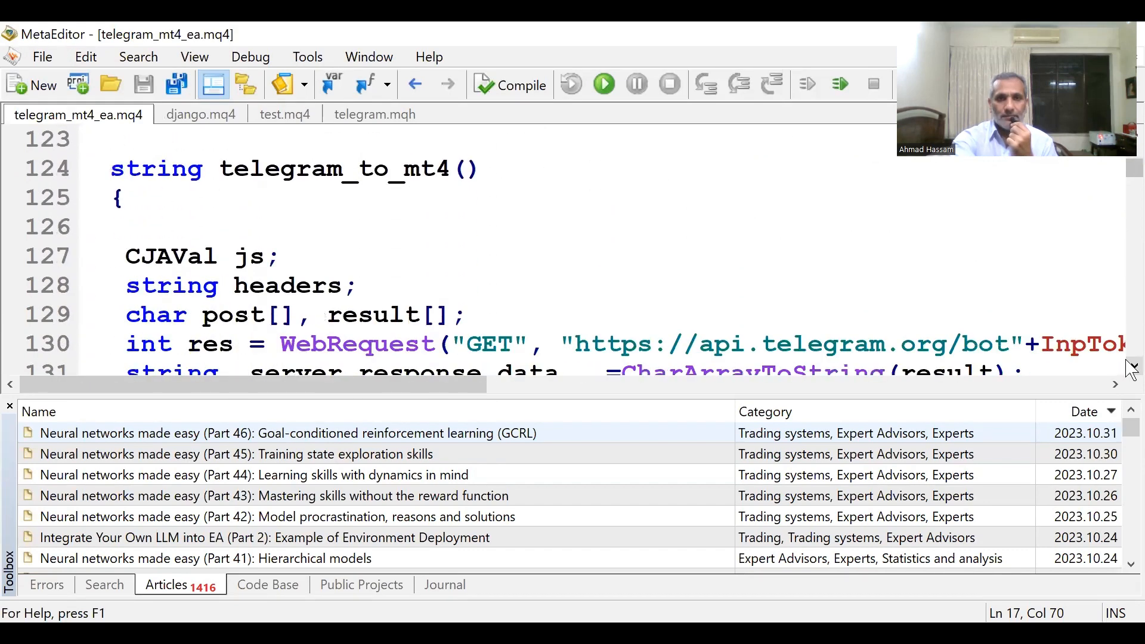
pyautogui.scroll(-3)
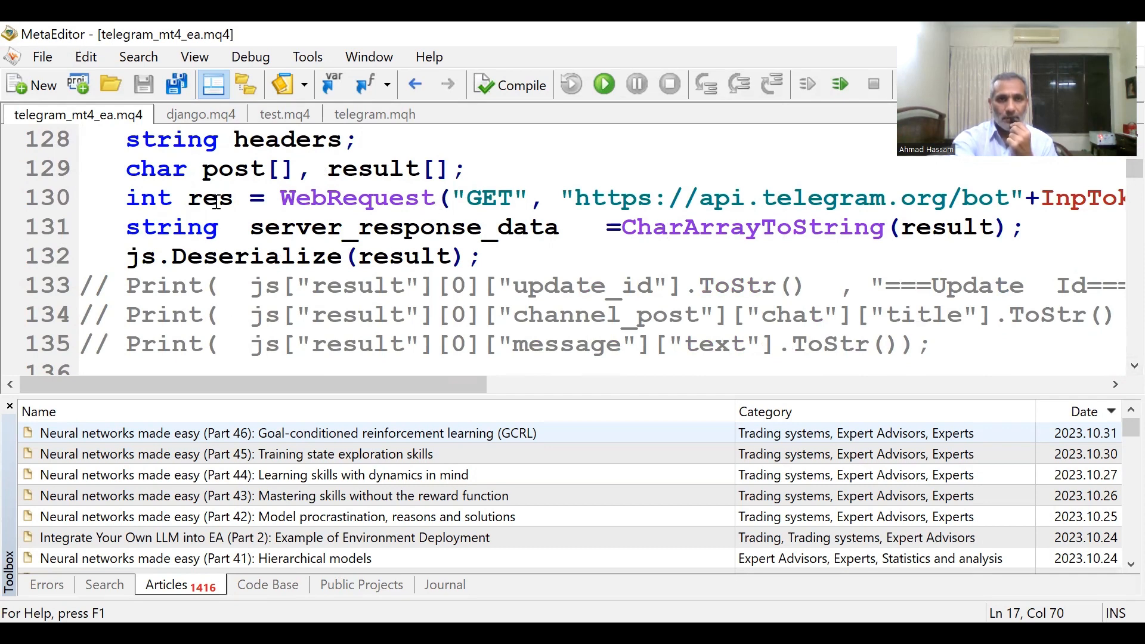
pyautogui.click(200, 114)
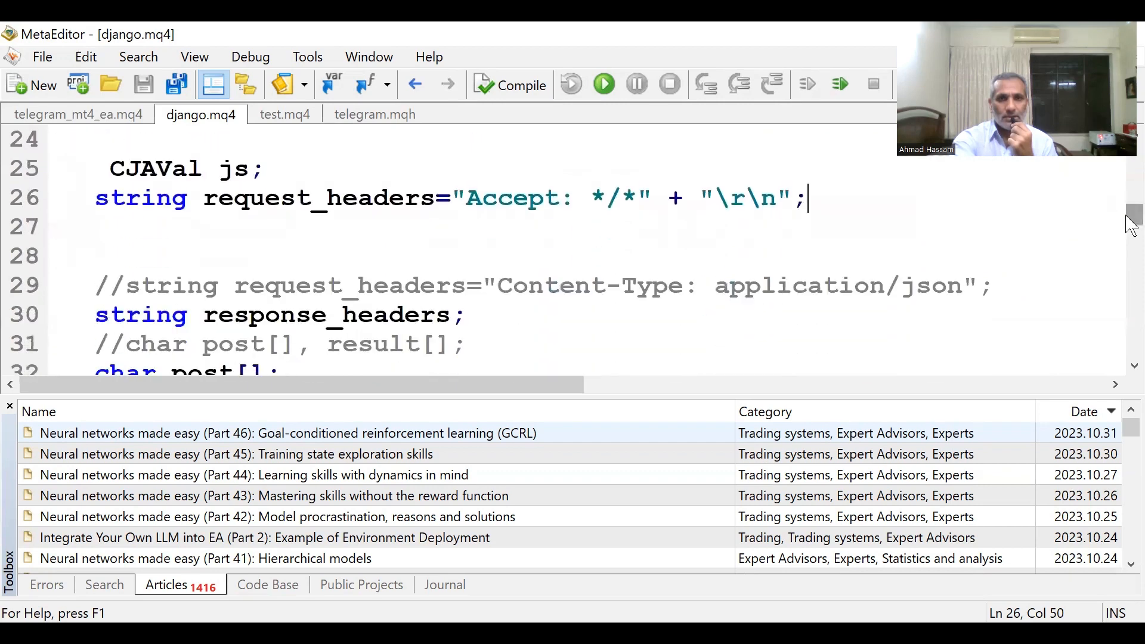
pyautogui.moveTo(670, 219)
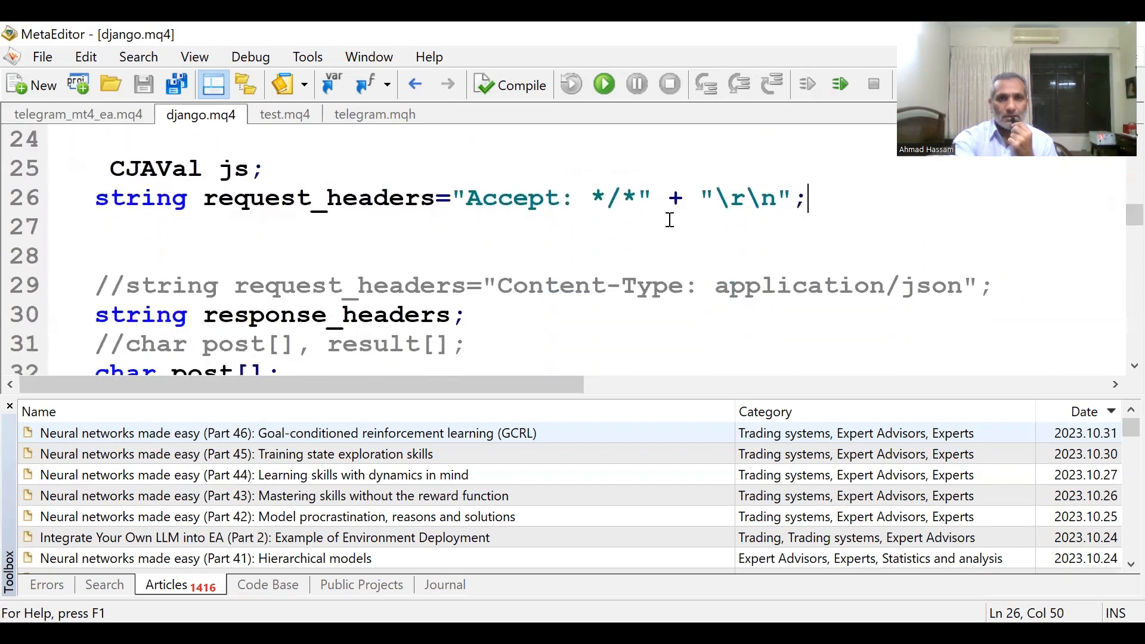
pyautogui.moveTo(831, 309)
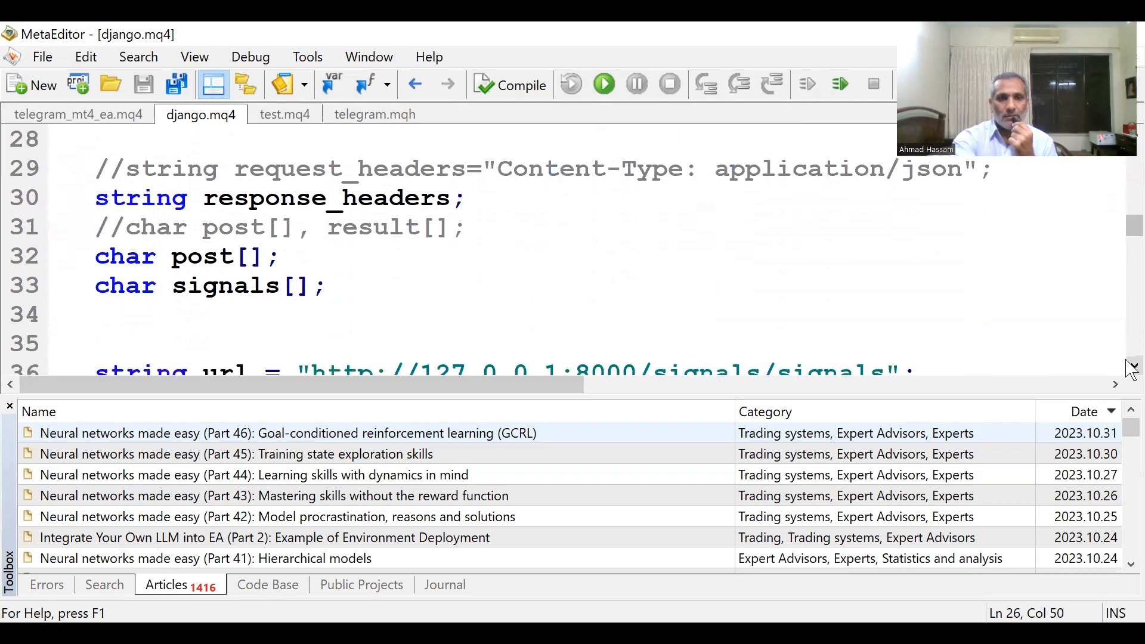
# Step: Bring django.mq4's response_headers, post and signals declarations and the WebRequest GET call into view
pyautogui.scroll(-3)
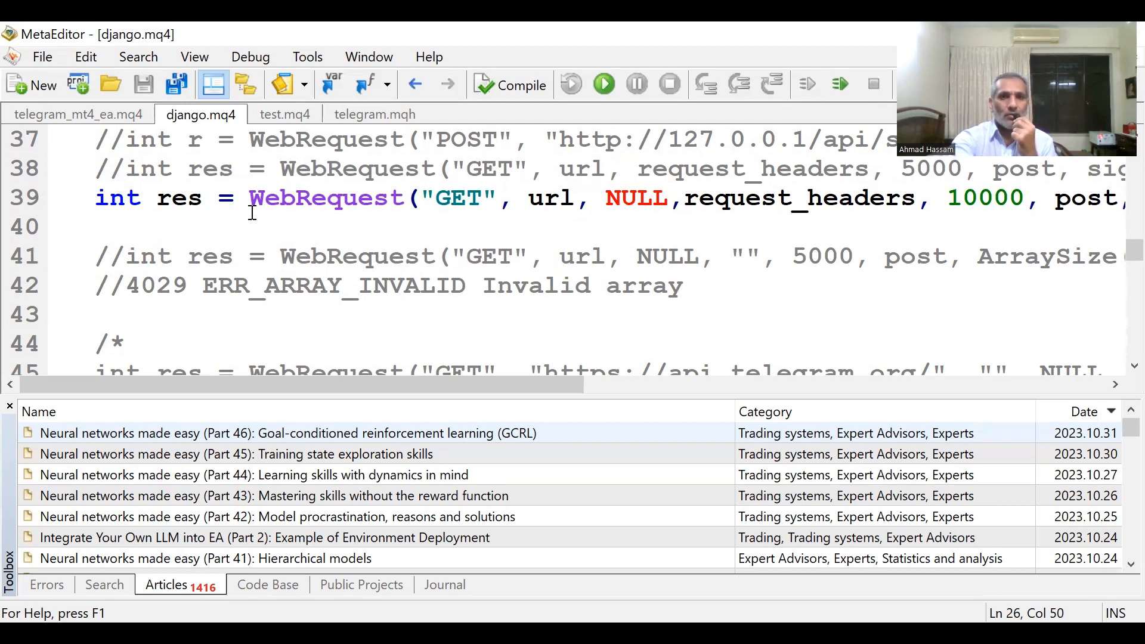
pyautogui.moveTo(374, 207)
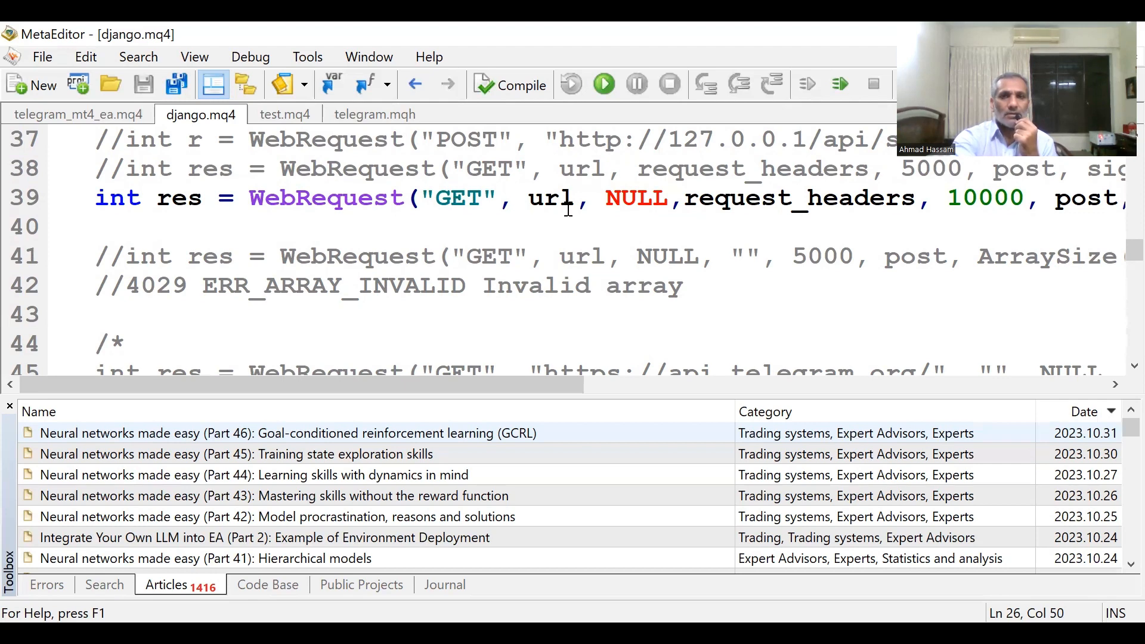
pyautogui.moveTo(672, 198)
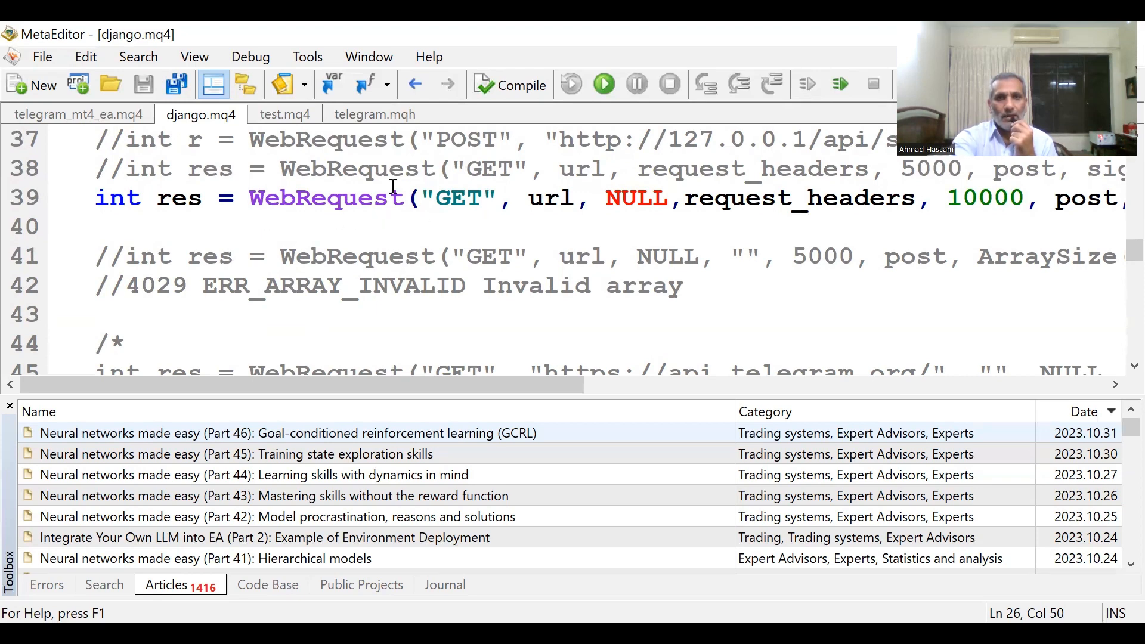
pyautogui.moveTo(386, 123)
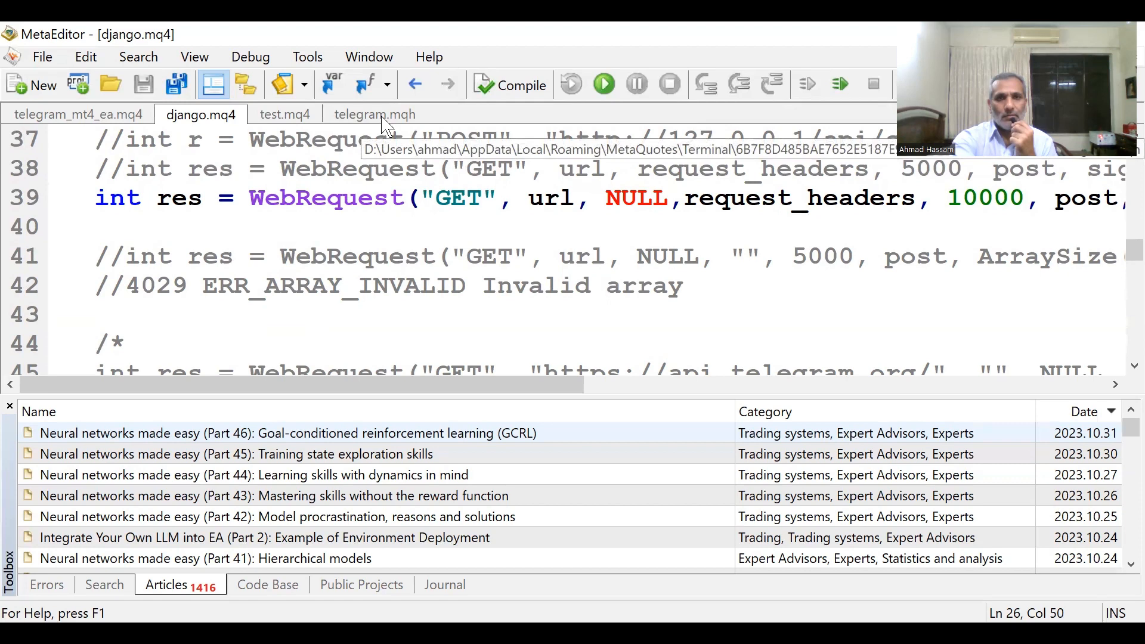
# Step: Look through telegram.mqh's message-parsing and multipart photo-upload code down to the chat_id form fields
pyautogui.click(374, 115)
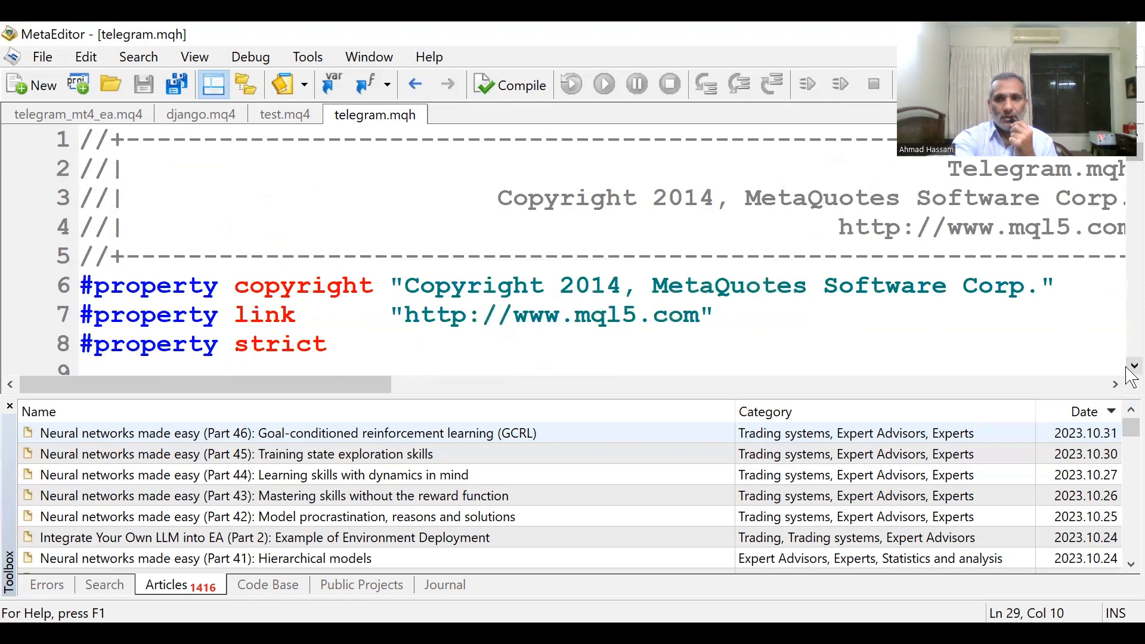
pyautogui.scroll(-3)
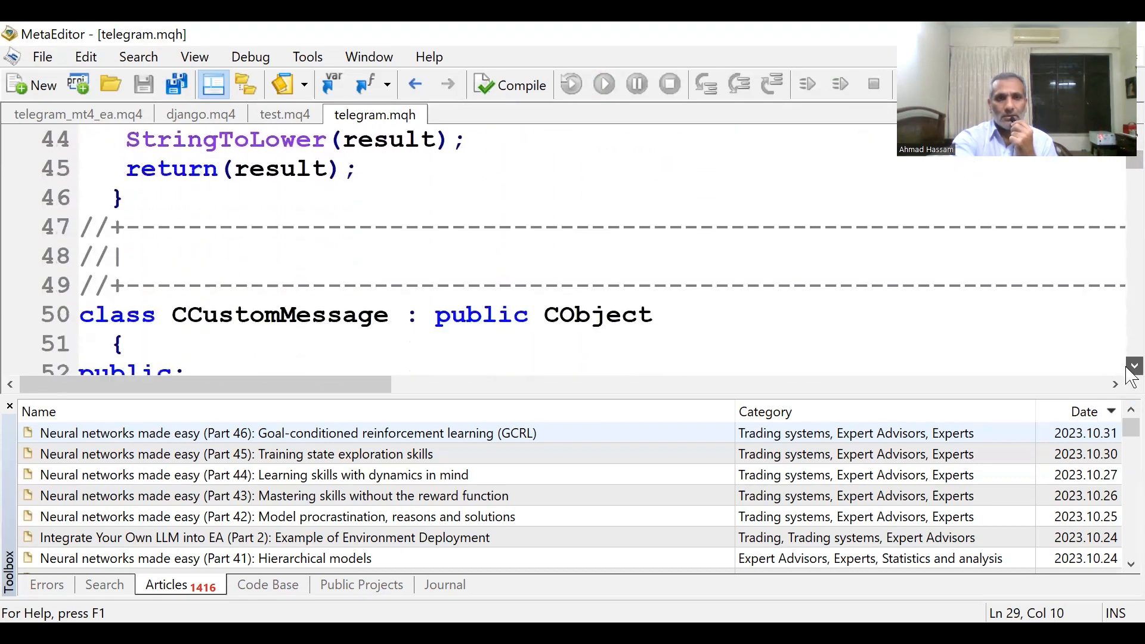
pyautogui.scroll(-3)
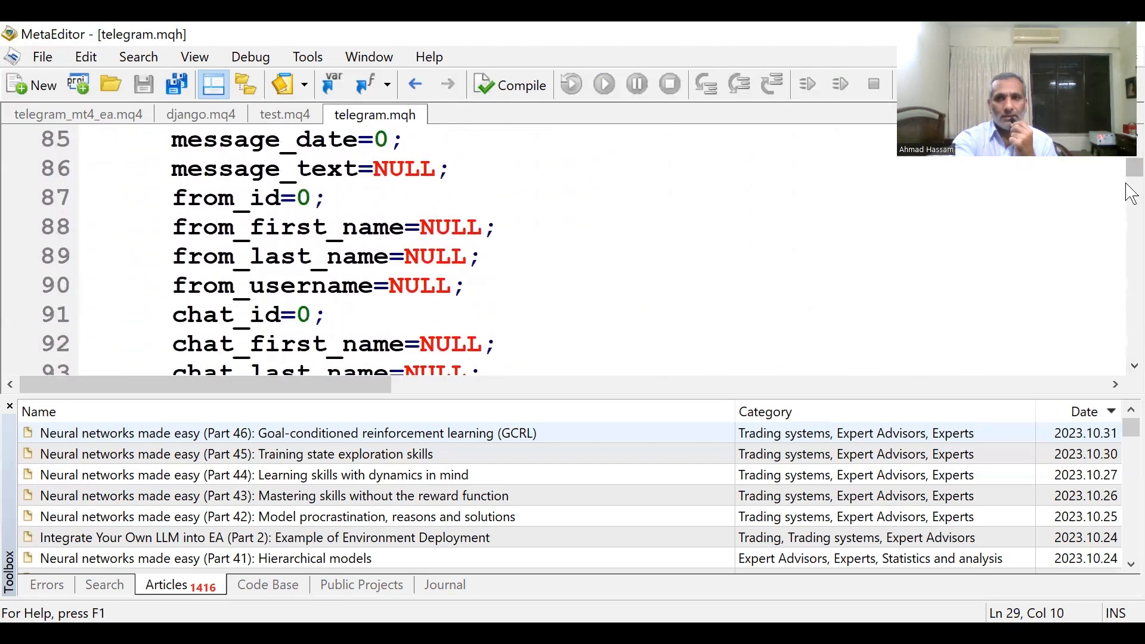
pyautogui.scroll(-3)
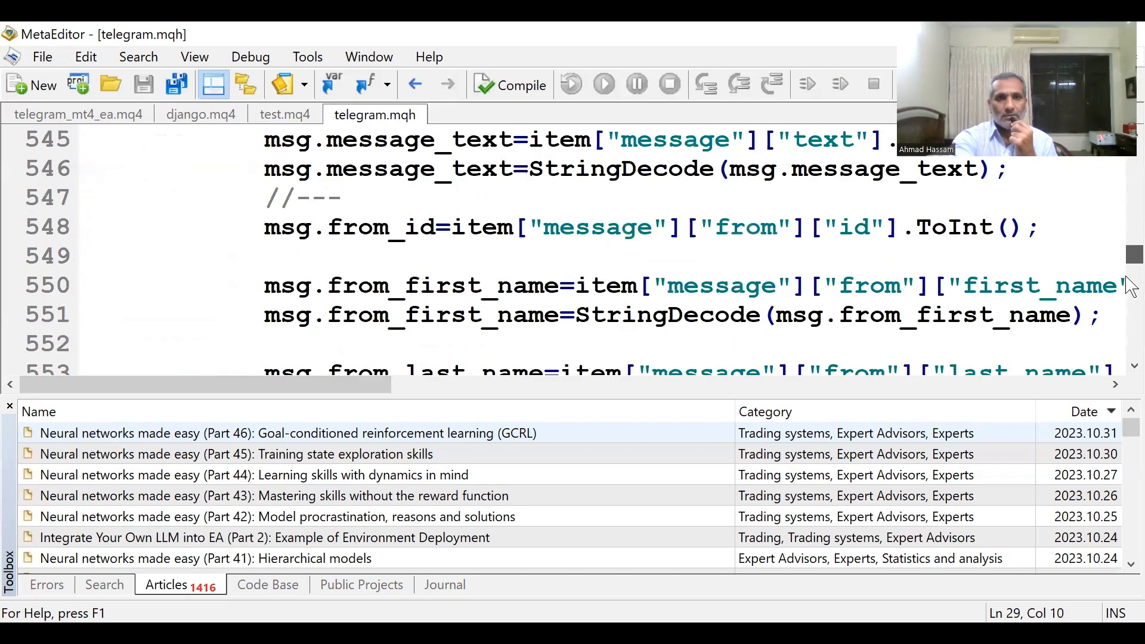
pyautogui.scroll(-3)
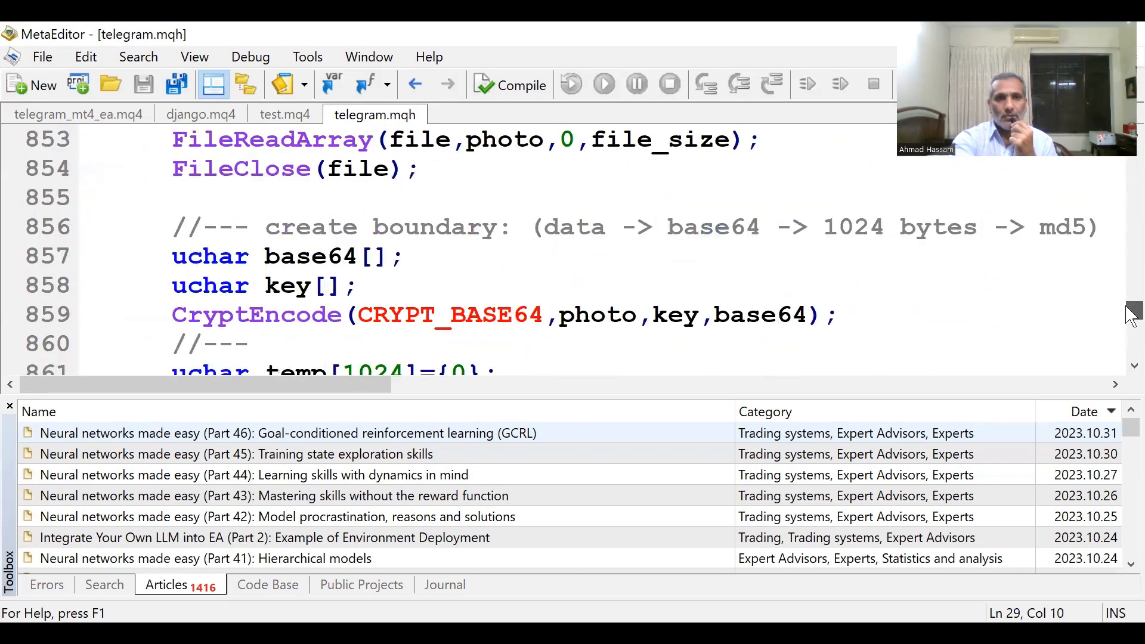
pyautogui.scroll(-3)
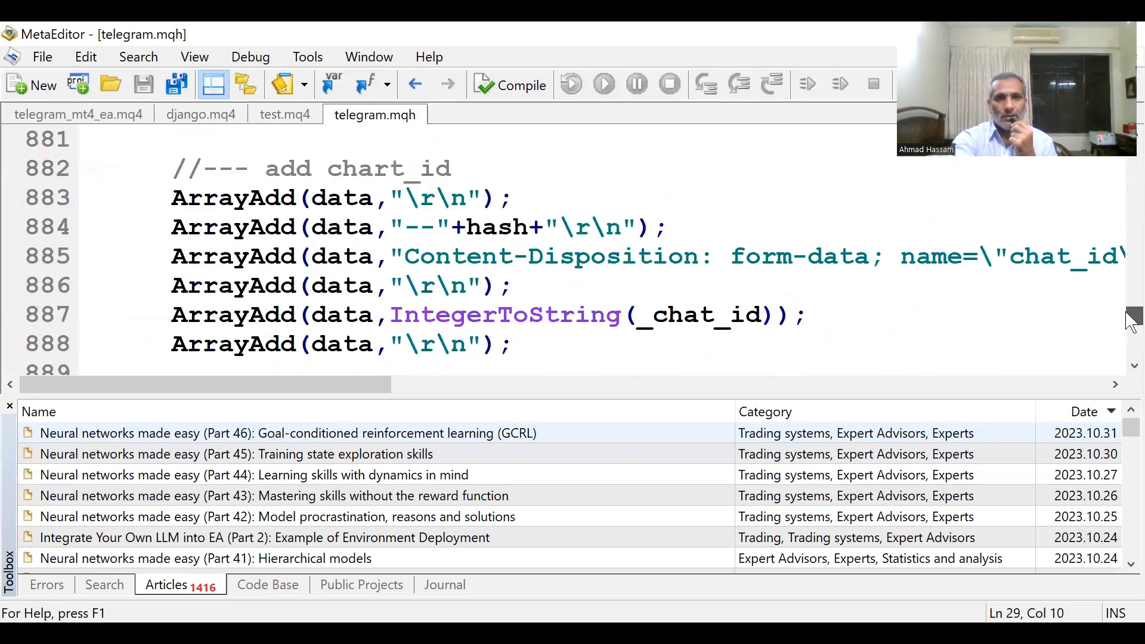